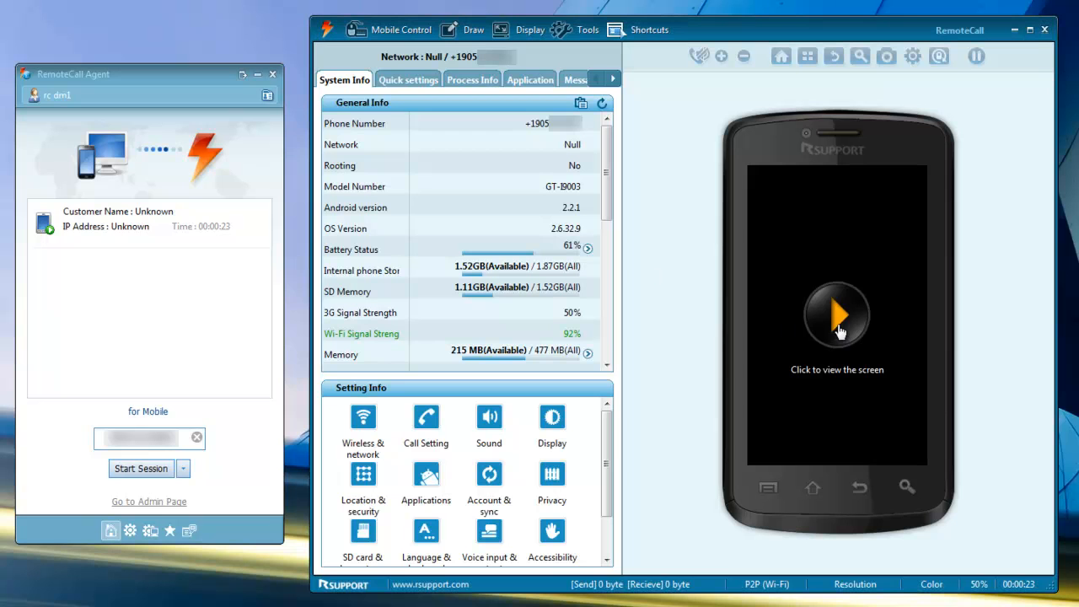
Step: Start viewing the phone's live screen, scroll the Settings list, and press the Home soft key
left_click(837, 316)
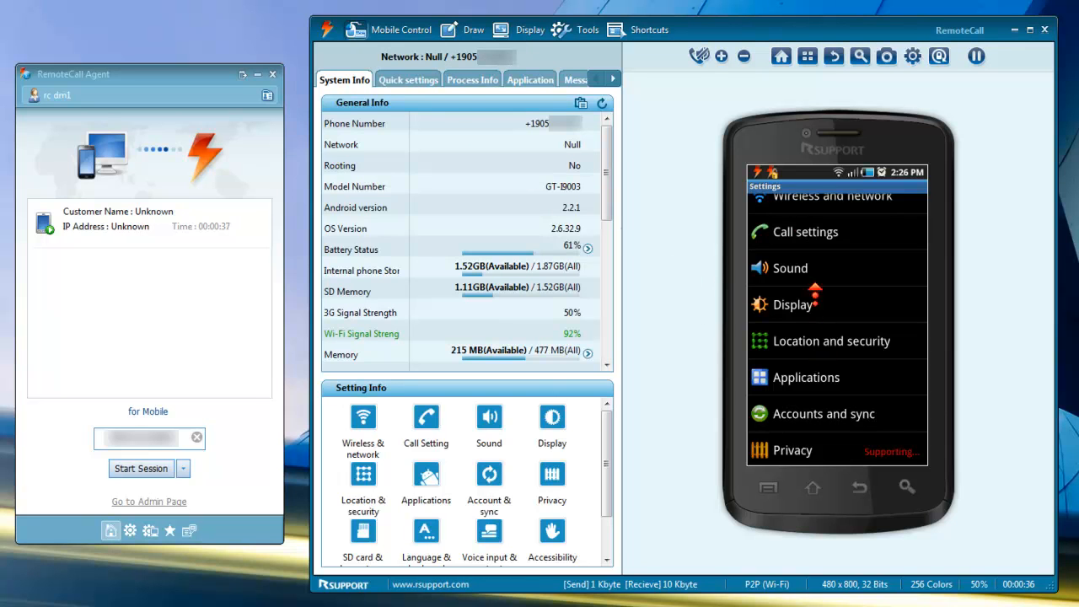
scroll("down", 3)
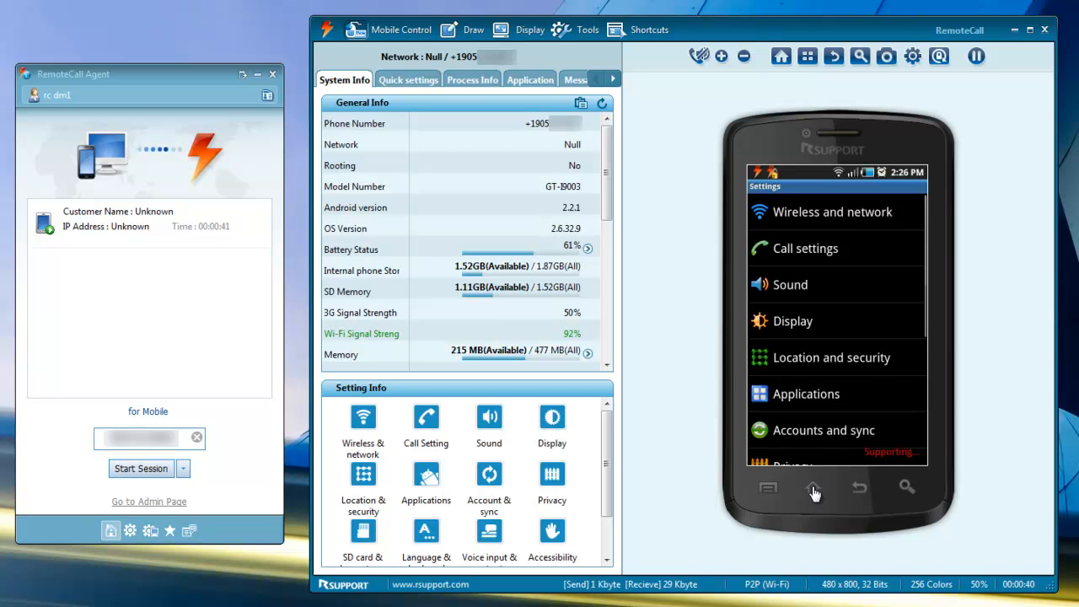
left_click(812, 488)
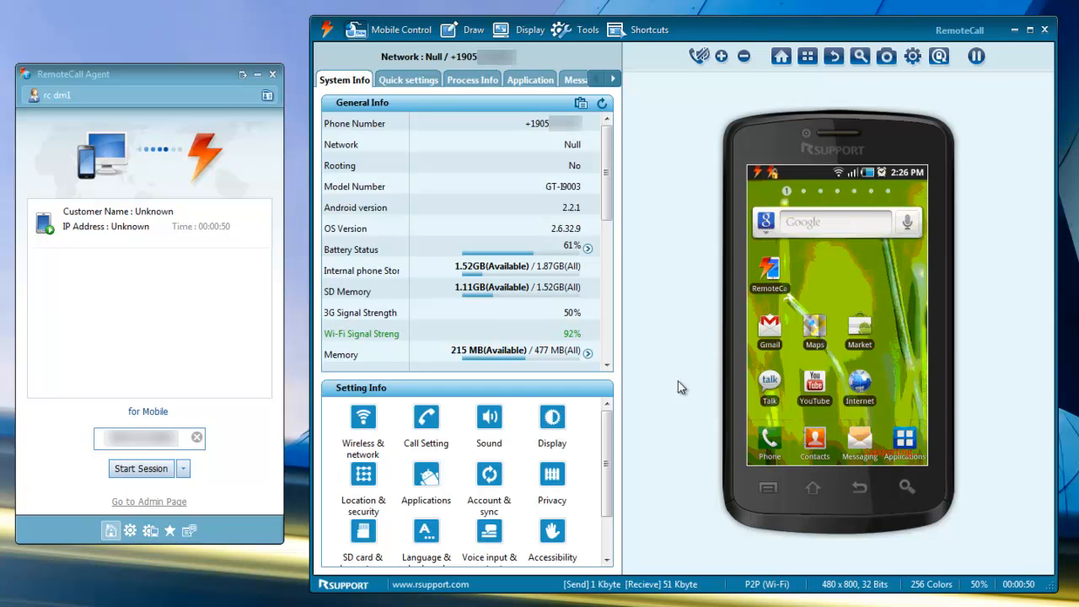
mouse_move(497, 158)
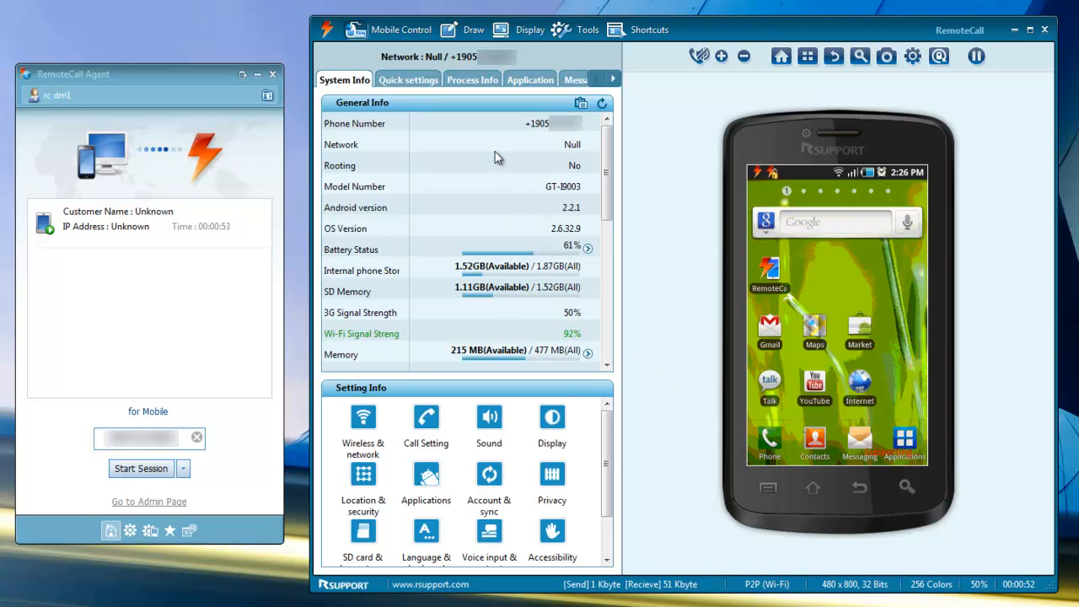
mouse_move(497, 310)
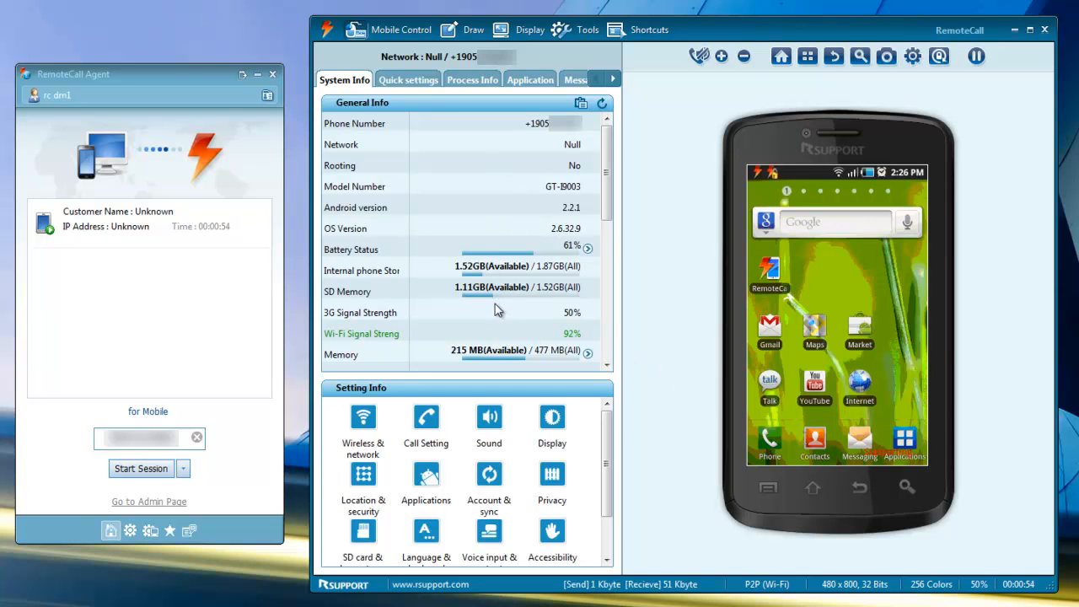
mouse_move(390, 407)
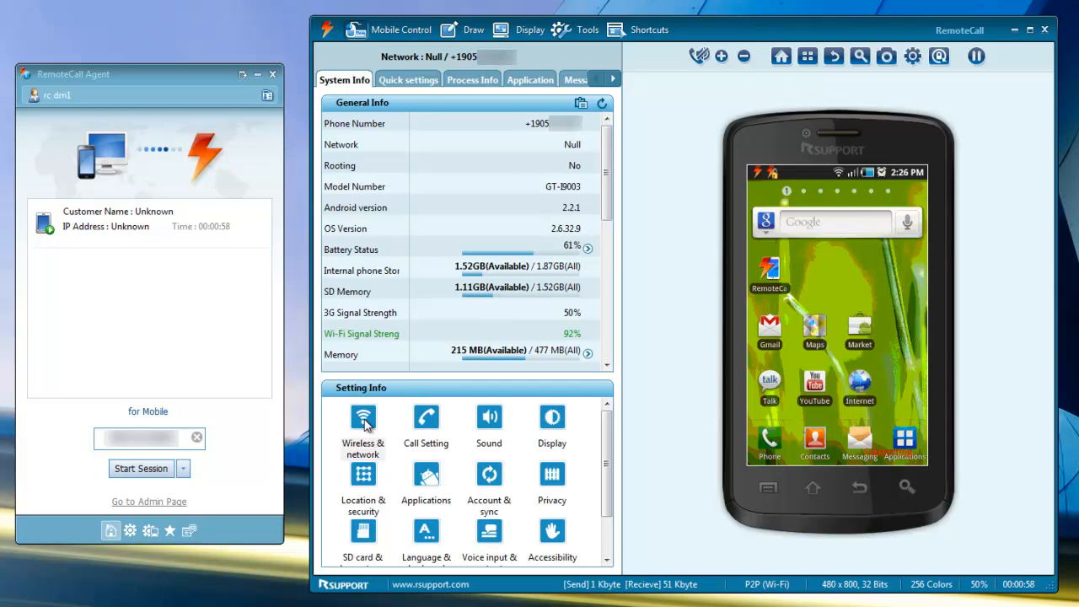
Step: Open Wireless & network, then Call Setting, then the Quick settings tab
left_click(362, 417)
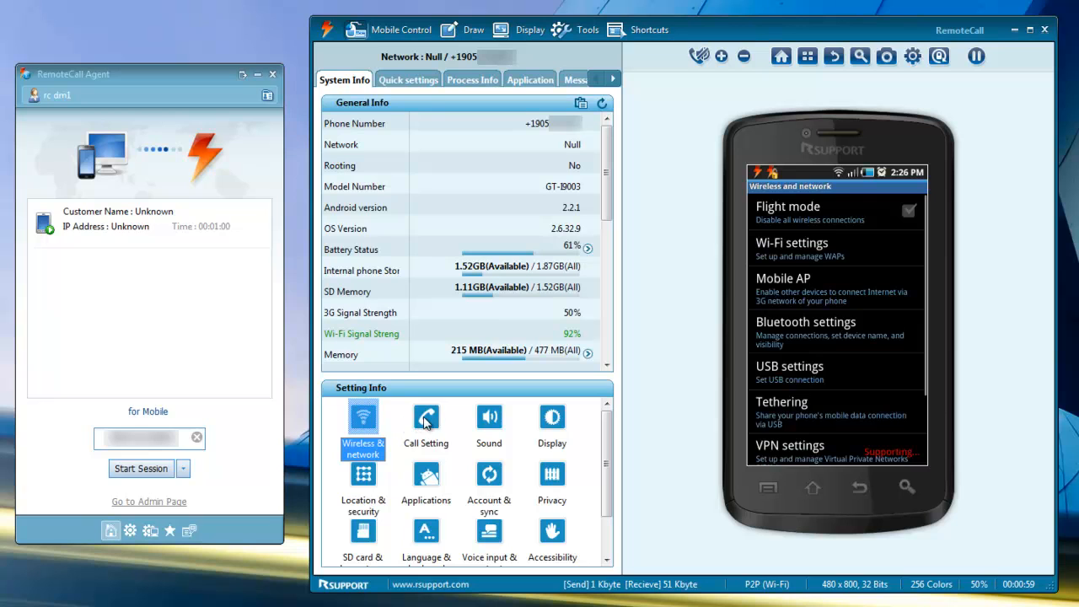
left_click(425, 421)
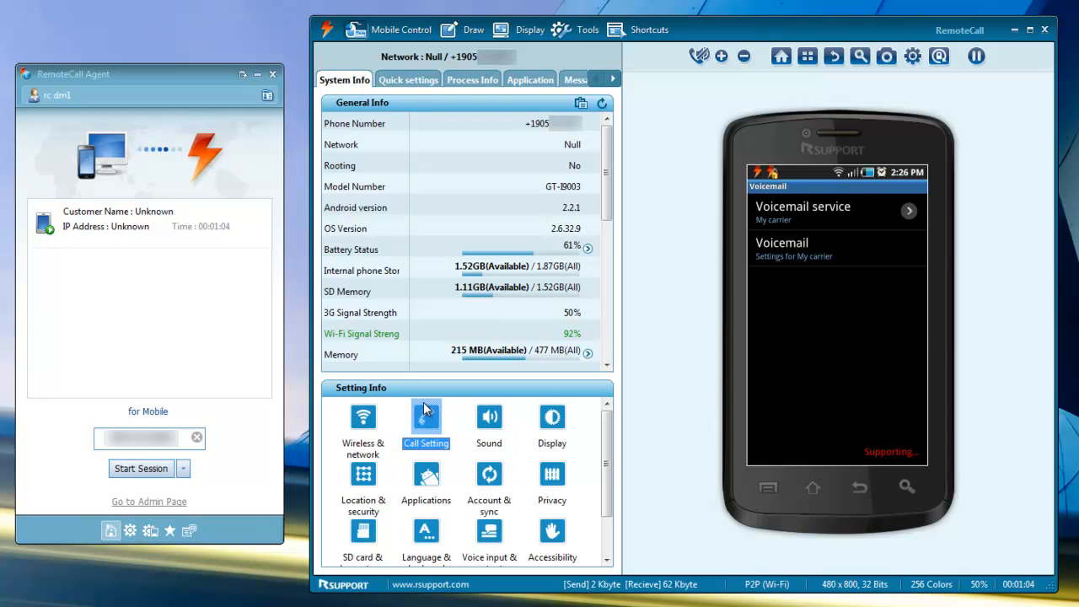
left_click(408, 79)
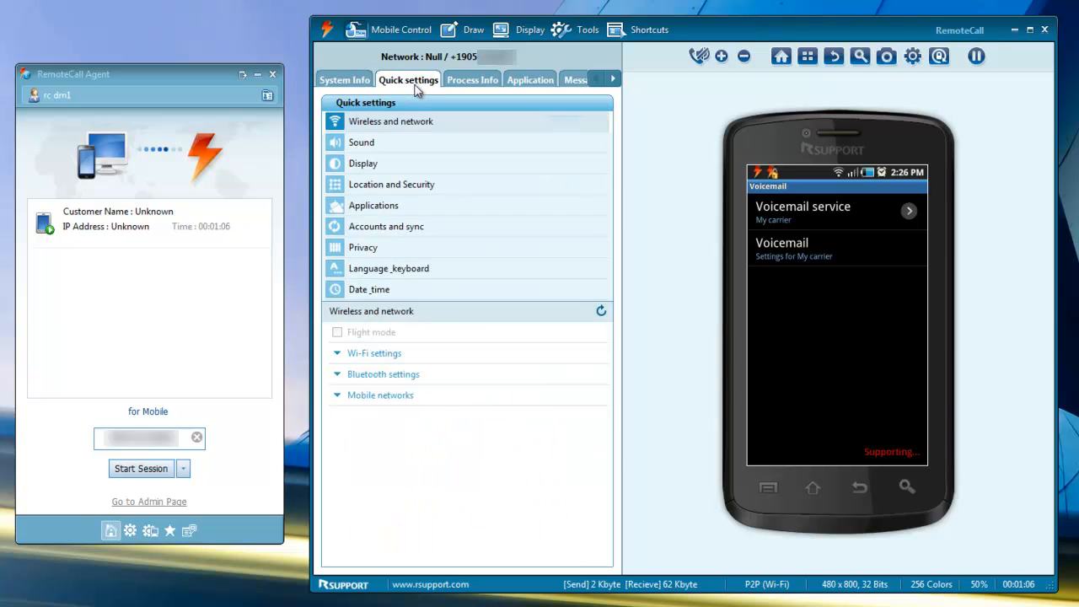
Step: View Sound, Display and Animation quick settings, then Process Info, then the Application tab
left_click(361, 141)
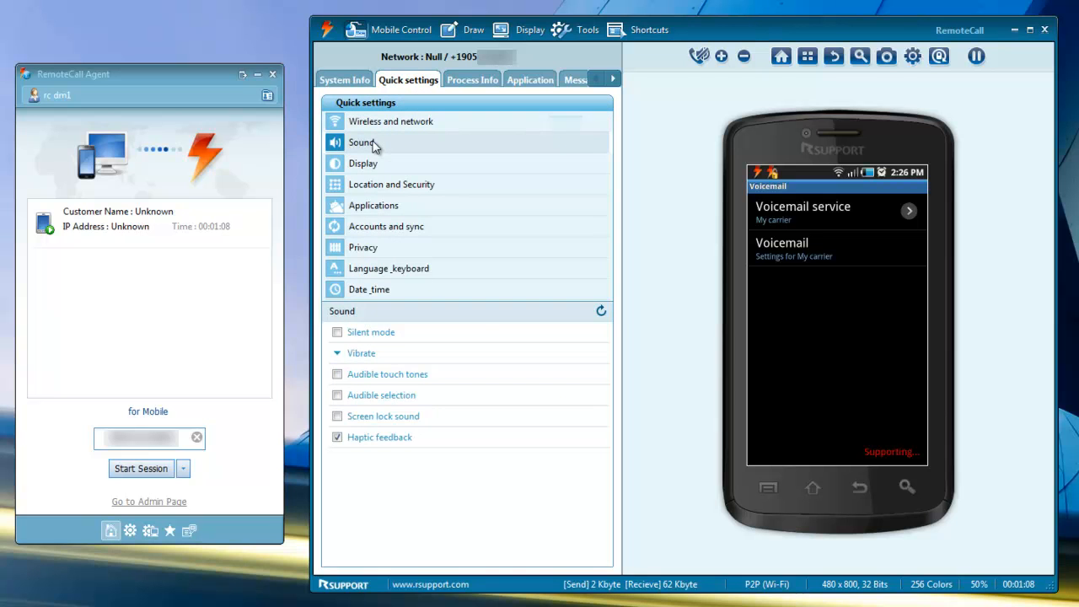
left_click(363, 163)
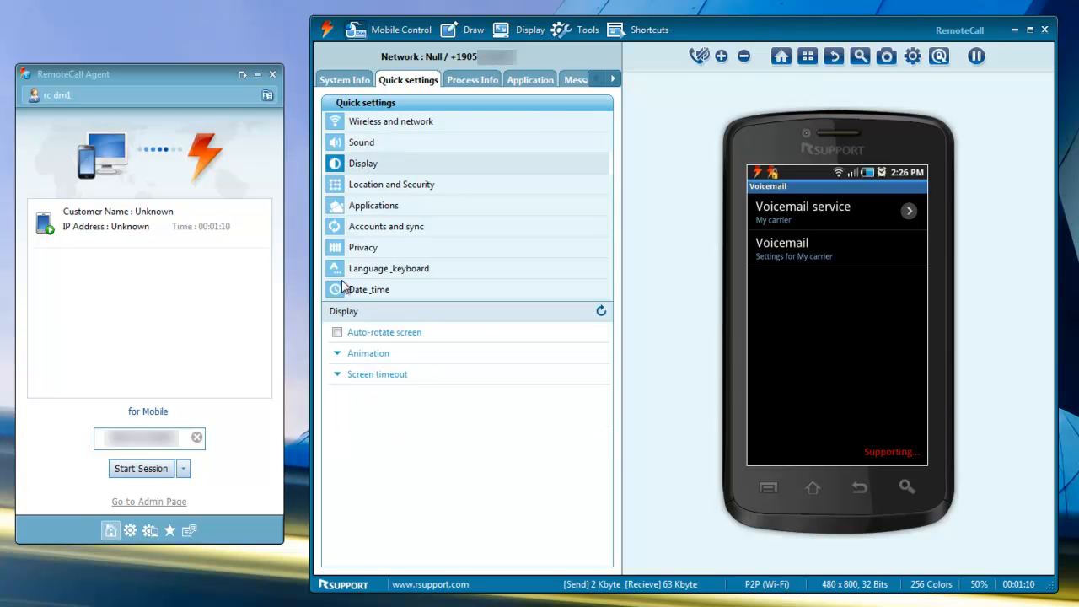
left_click(368, 352)
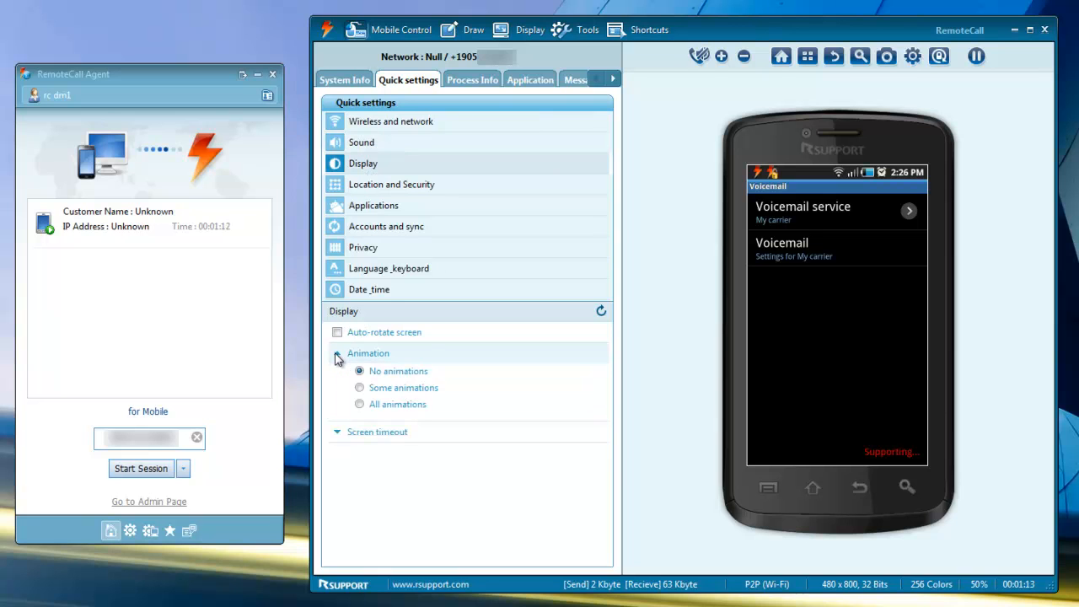
left_click(472, 80)
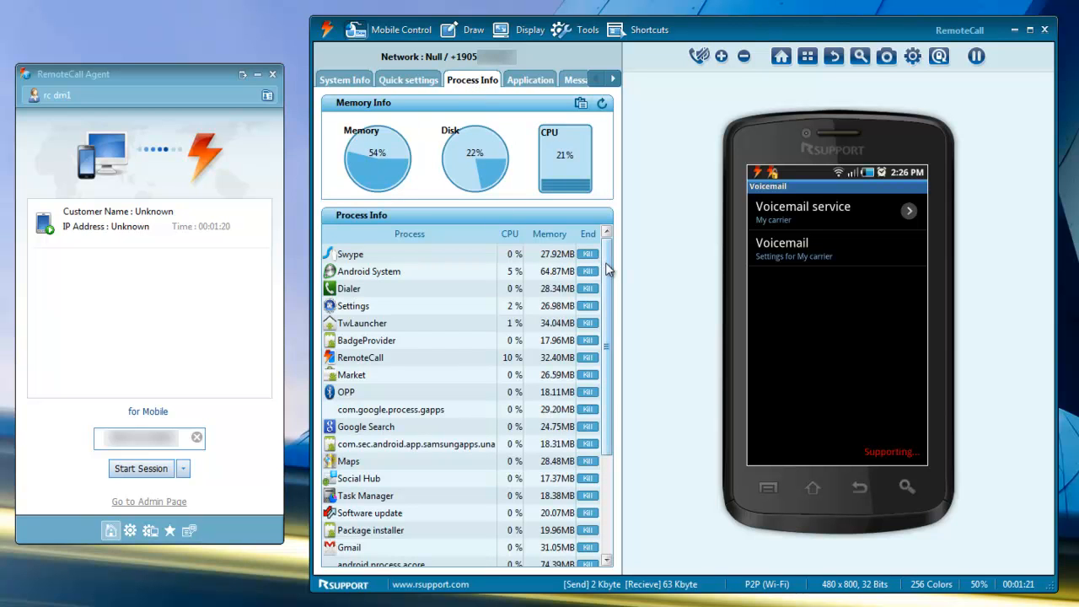
scroll("down", 3)
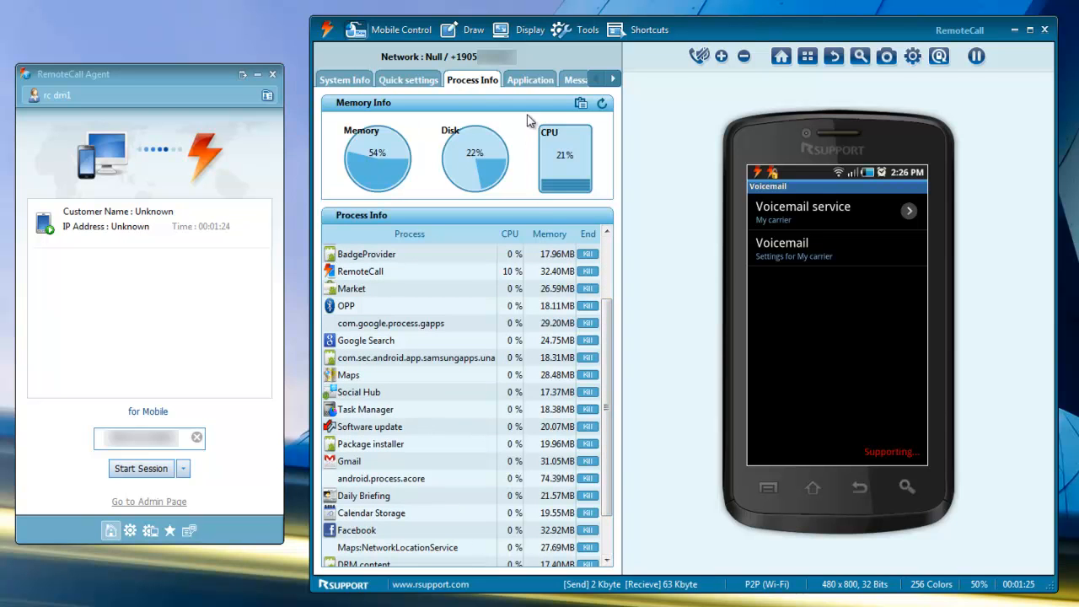
left_click(529, 79)
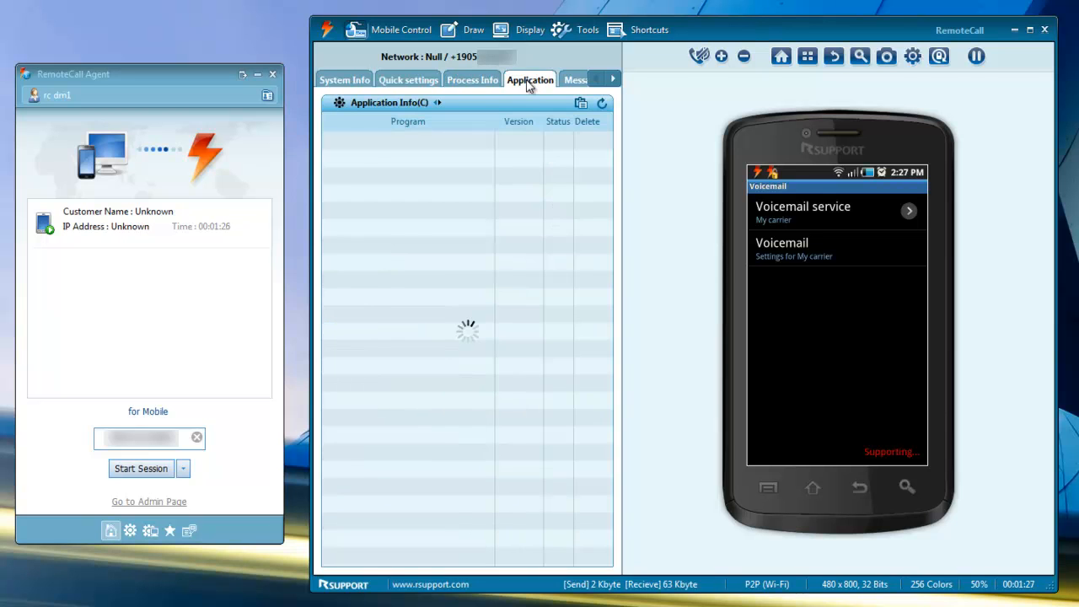
Step: Switch the Application Info list to show user apps
left_click(529, 79)
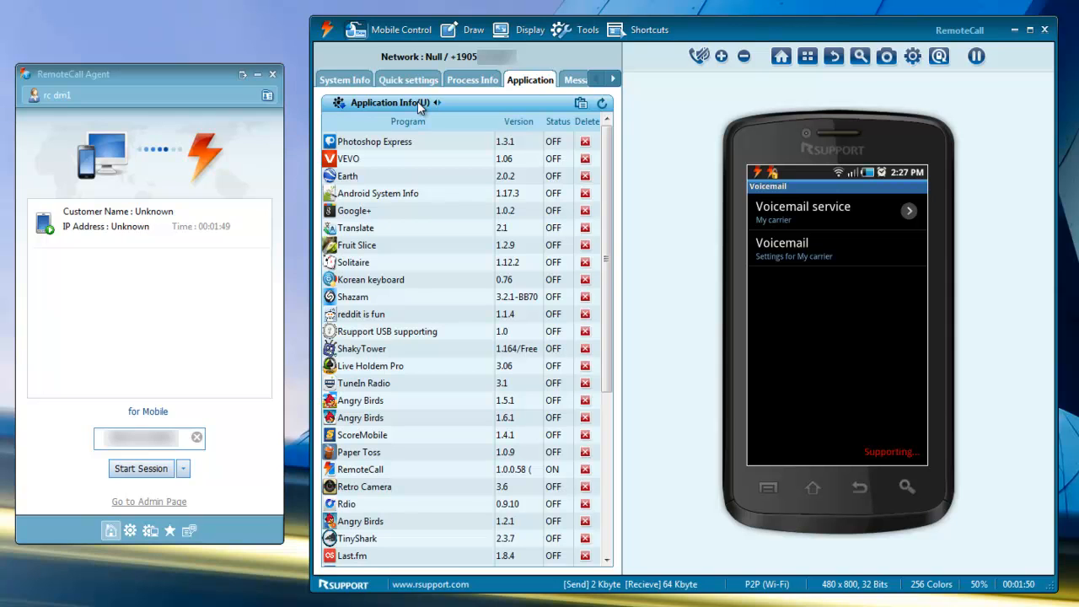
mouse_move(579, 90)
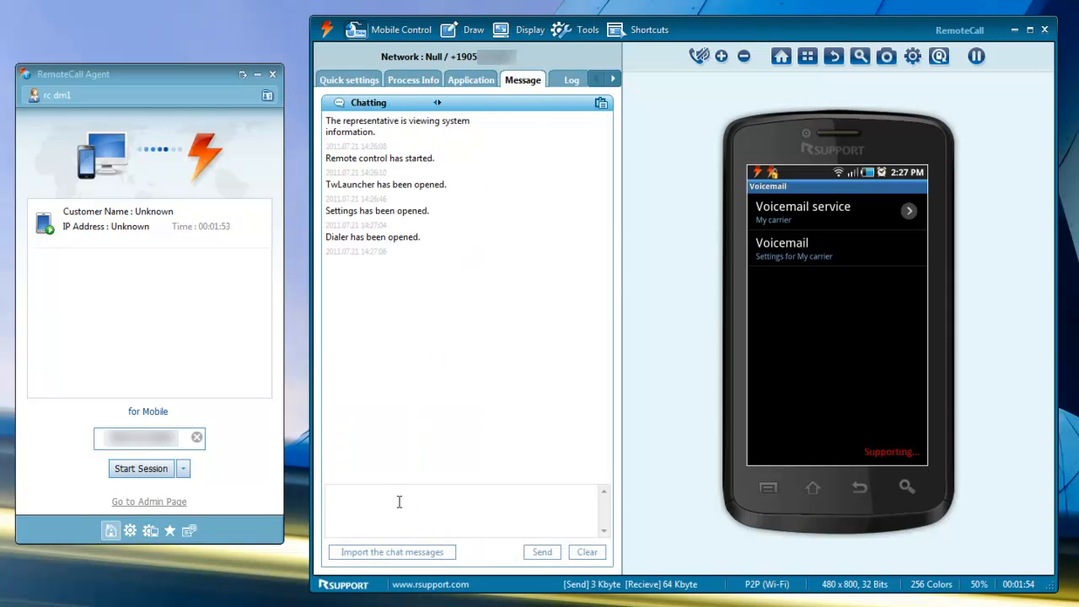
Step: Send 'Hello' to the phone user, then send the 'Hi' reply from the phone
type("Hello")
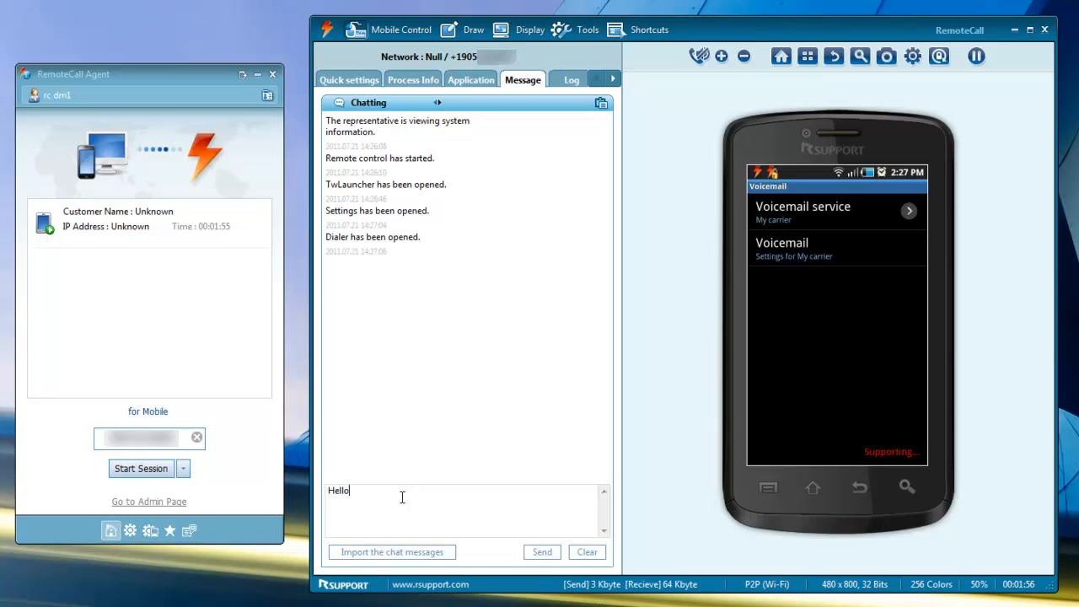
left_click(542, 551)
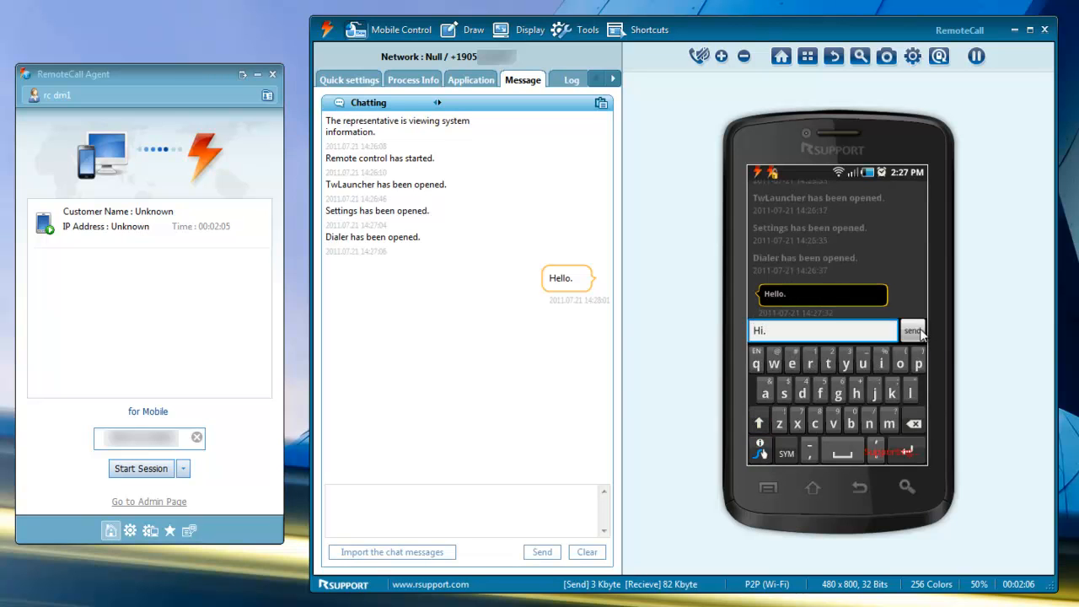
left_click(913, 329)
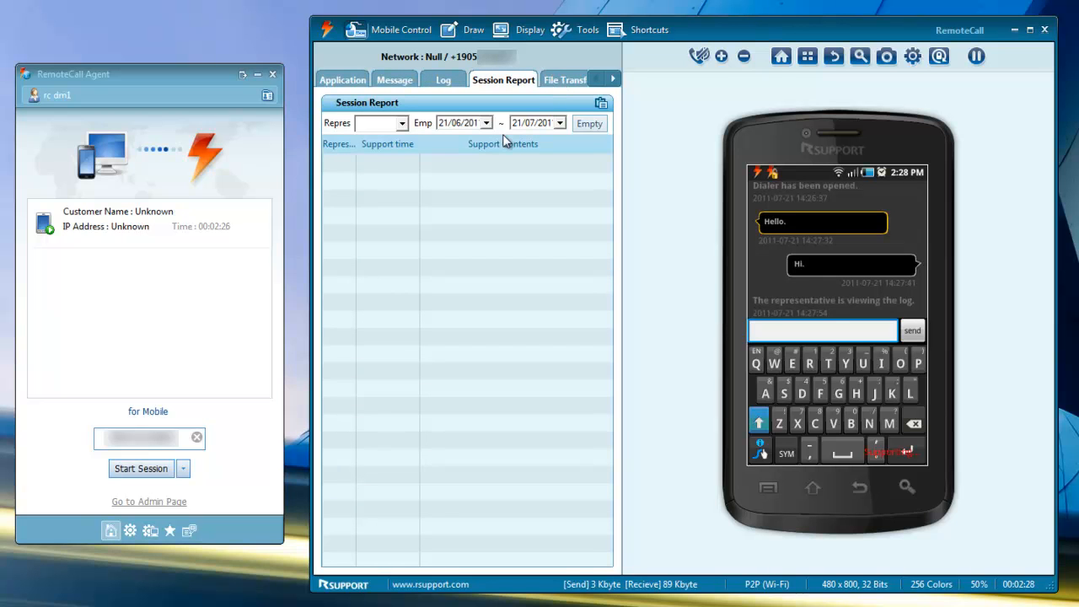
mouse_move(487, 167)
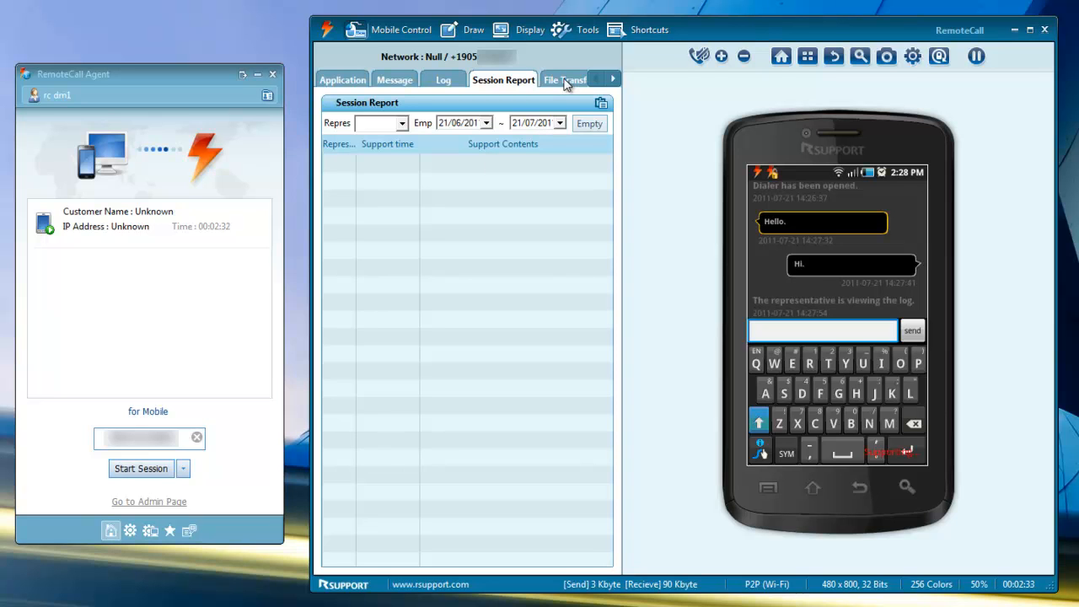
Step: Move from the Session Report to the File Transfer tab
left_click(564, 79)
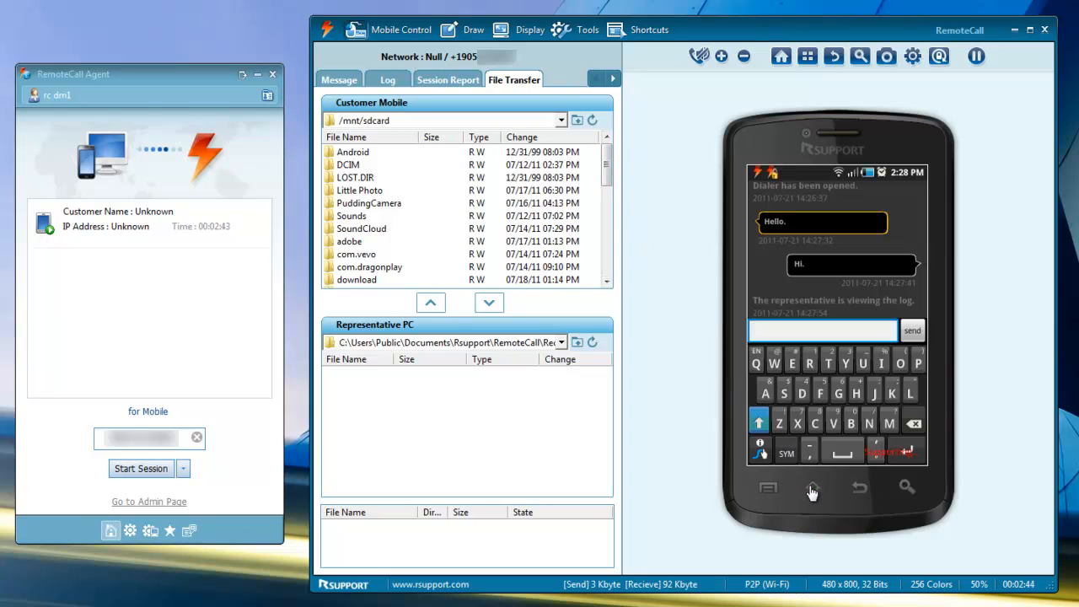
Step: Press Home on the virtual phone, open and dismiss Menu, then press Search
left_click(768, 489)
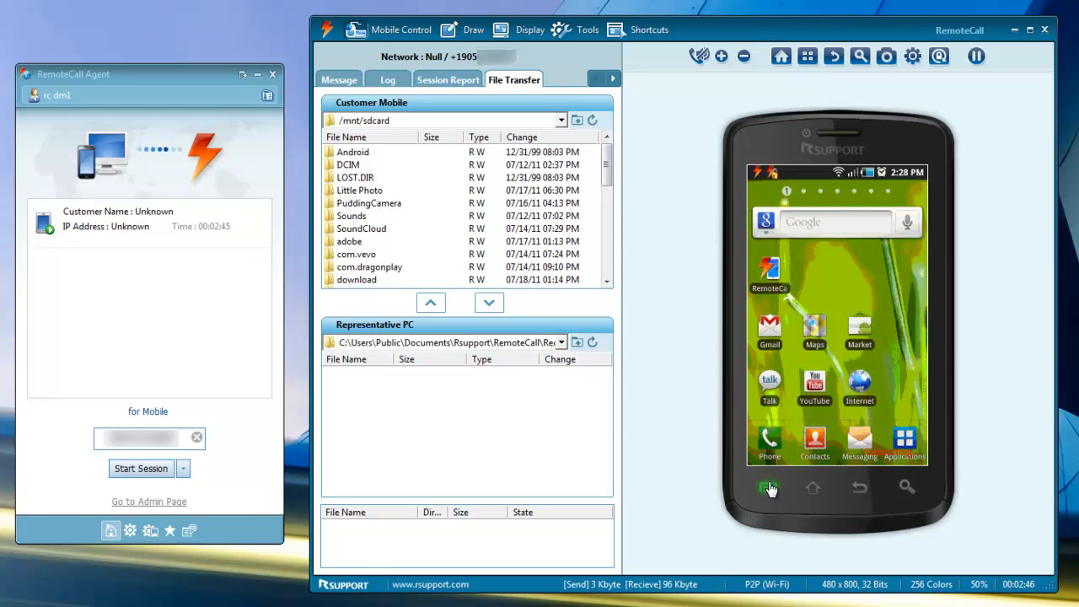
left_click(768, 487)
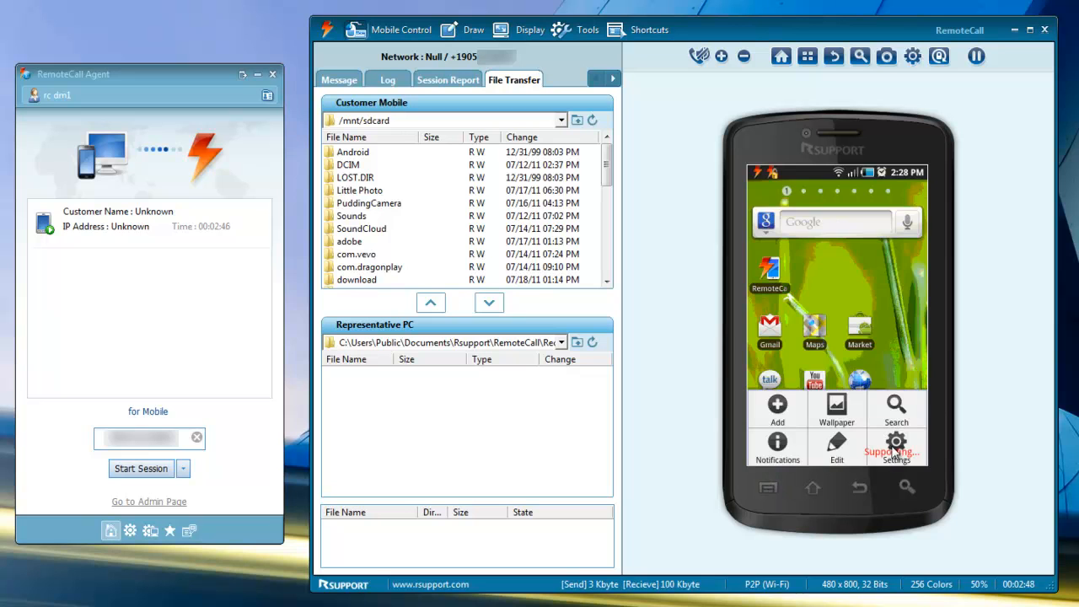
left_click(858, 487)
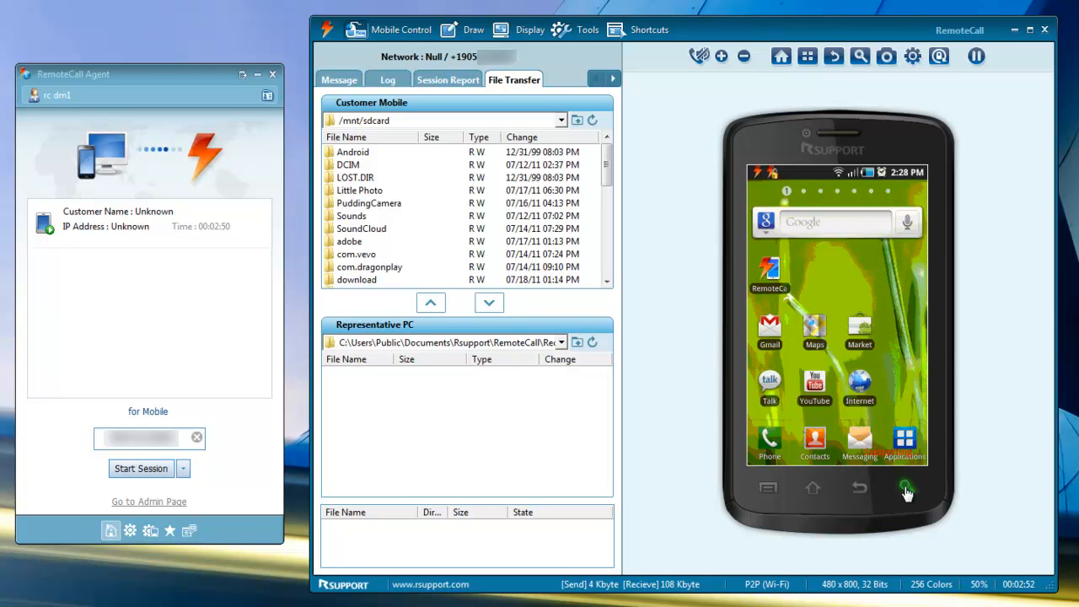
left_click(834, 221)
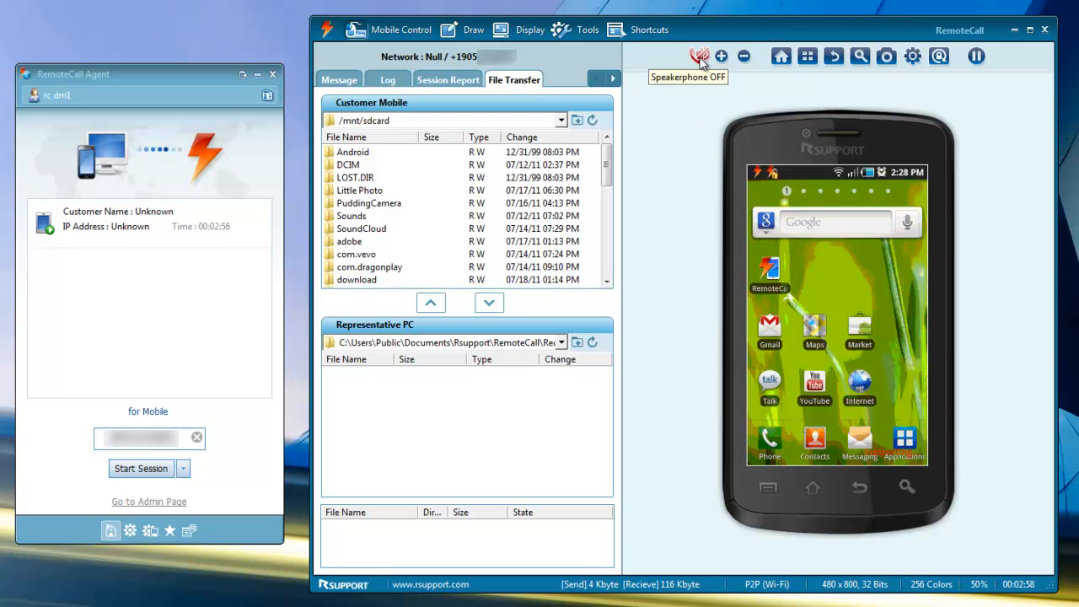
Step: Toggle speakerphone, then raise and lower the ringer volume from the toolbar
left_click(700, 56)
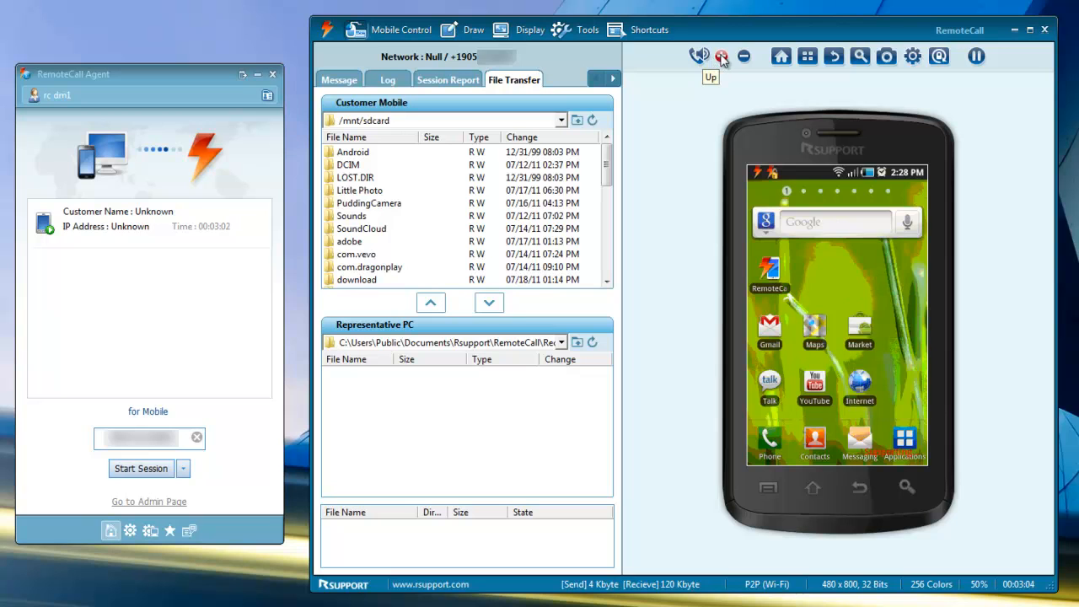
left_click(743, 56)
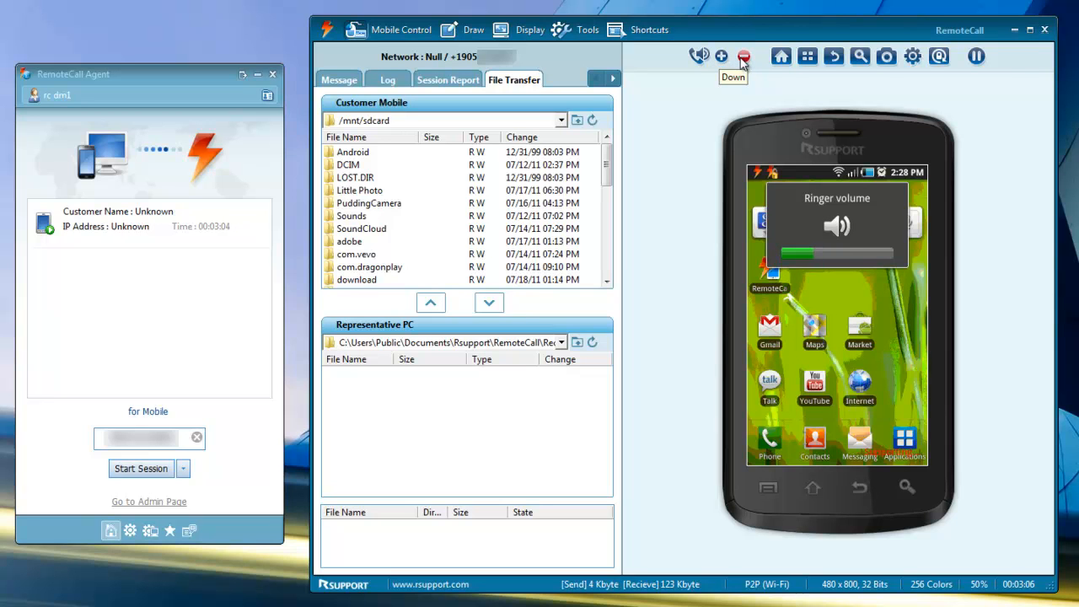
left_click(780, 56)
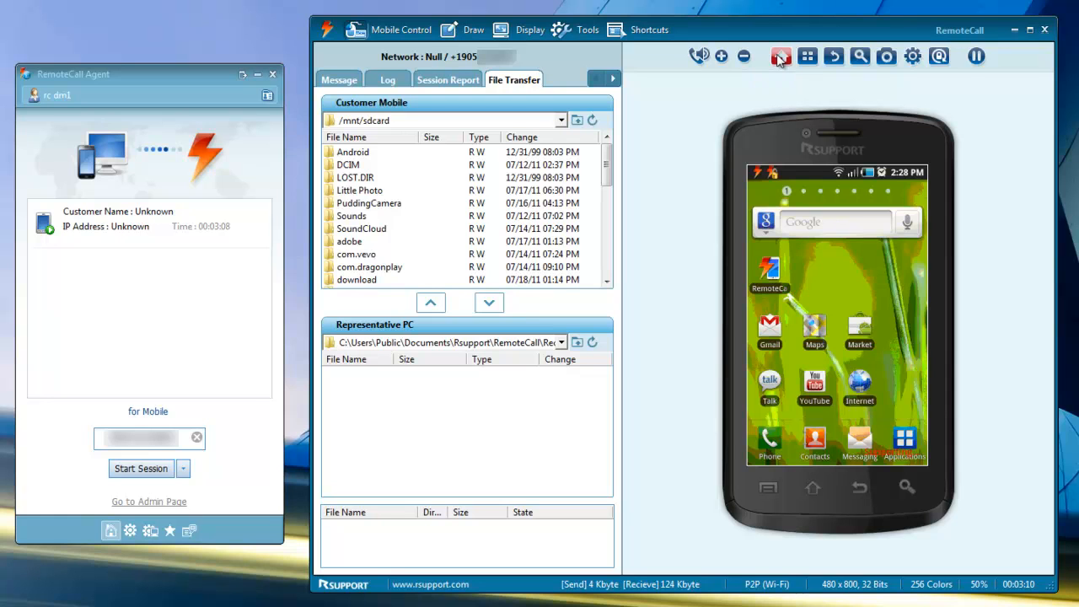
mouse_move(806, 56)
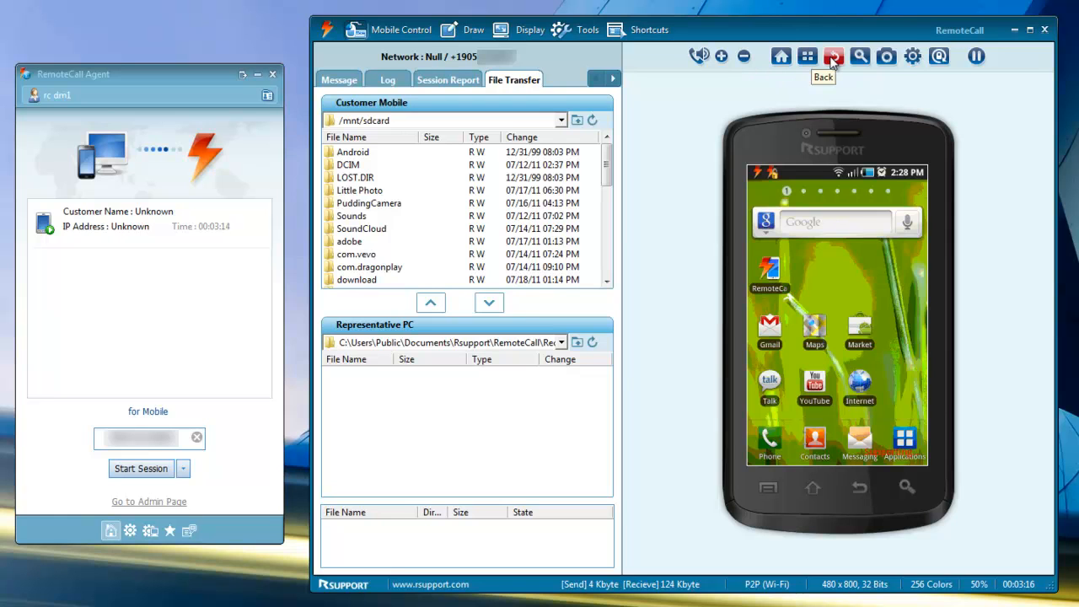
mouse_move(858, 55)
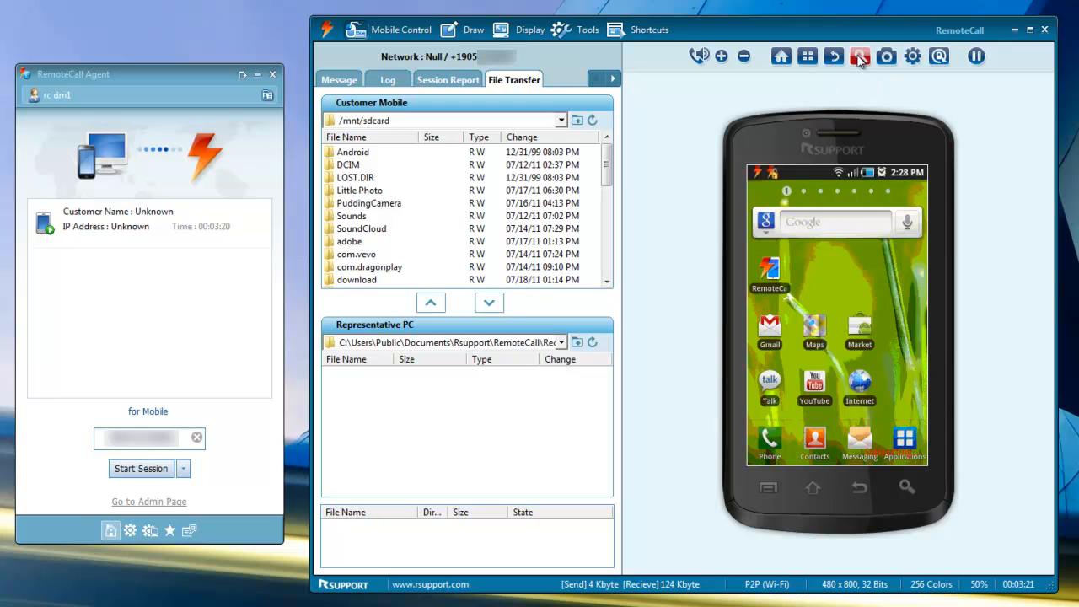
mouse_move(886, 55)
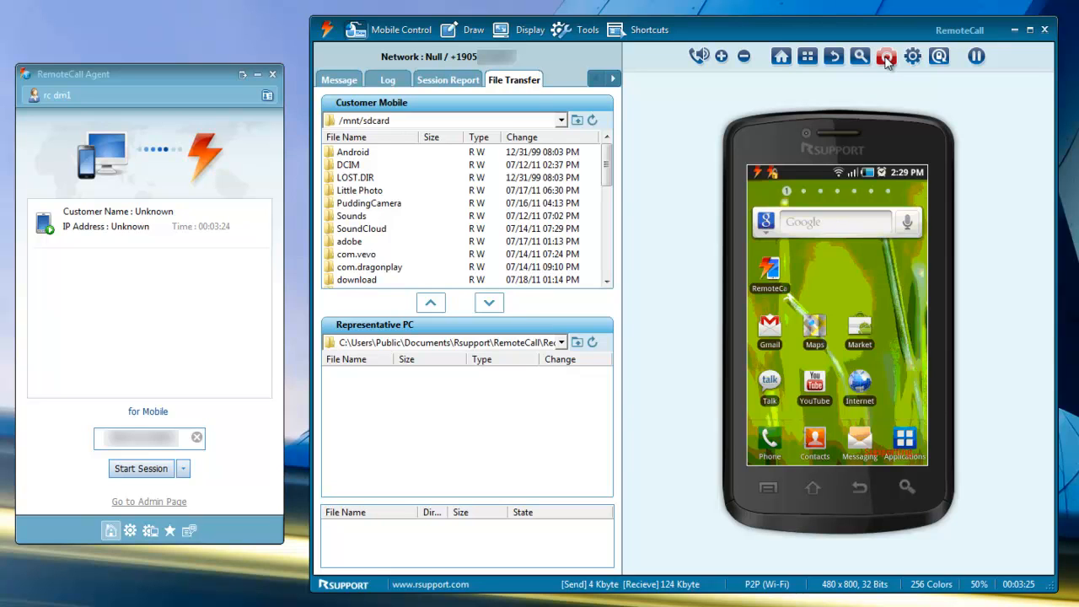
mouse_move(912, 55)
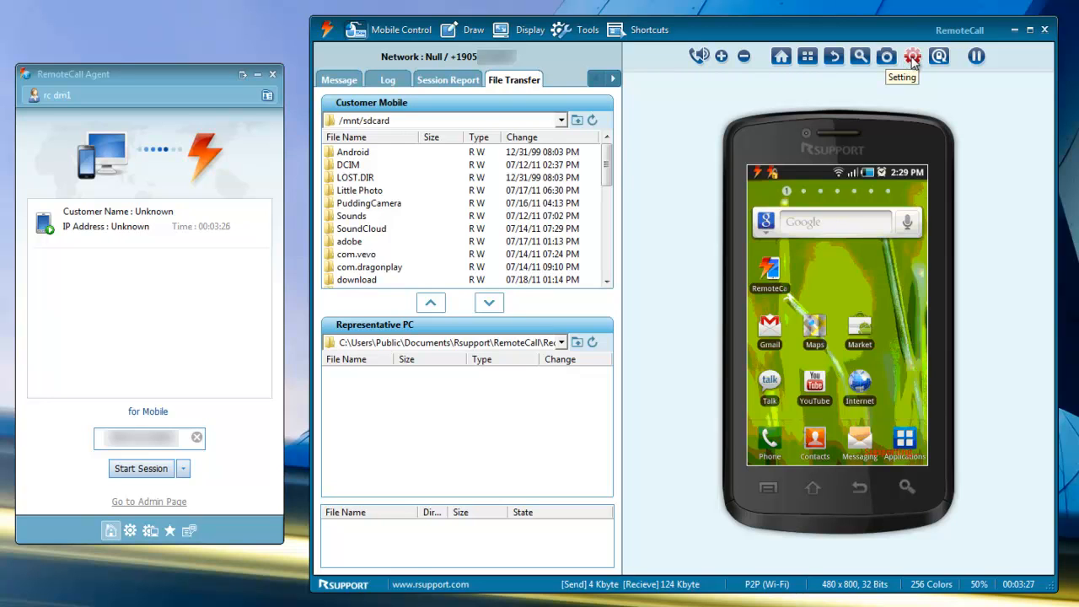
mouse_move(932, 65)
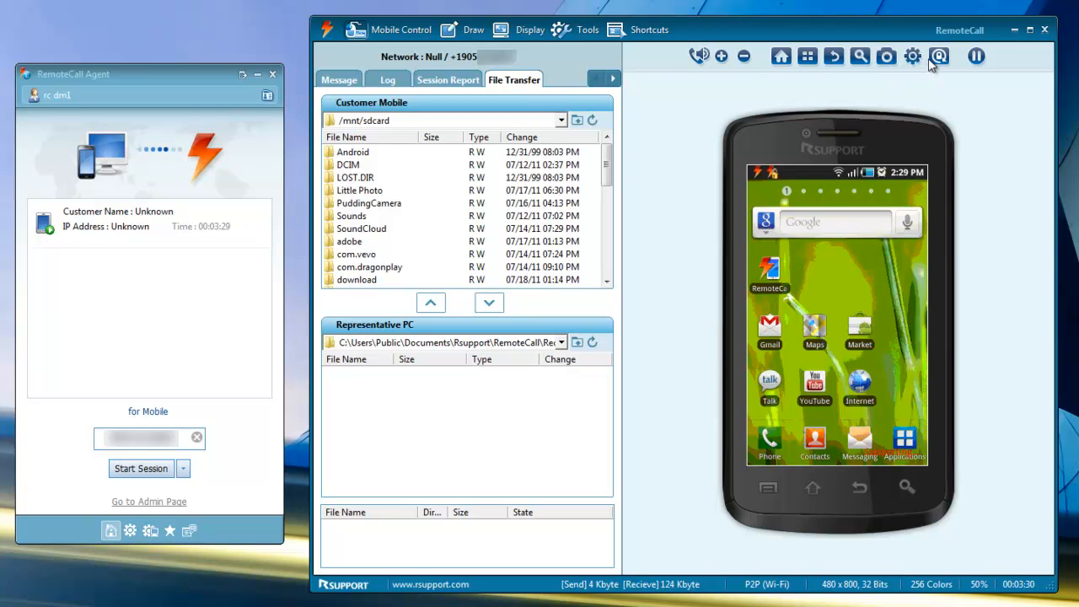
mouse_move(939, 56)
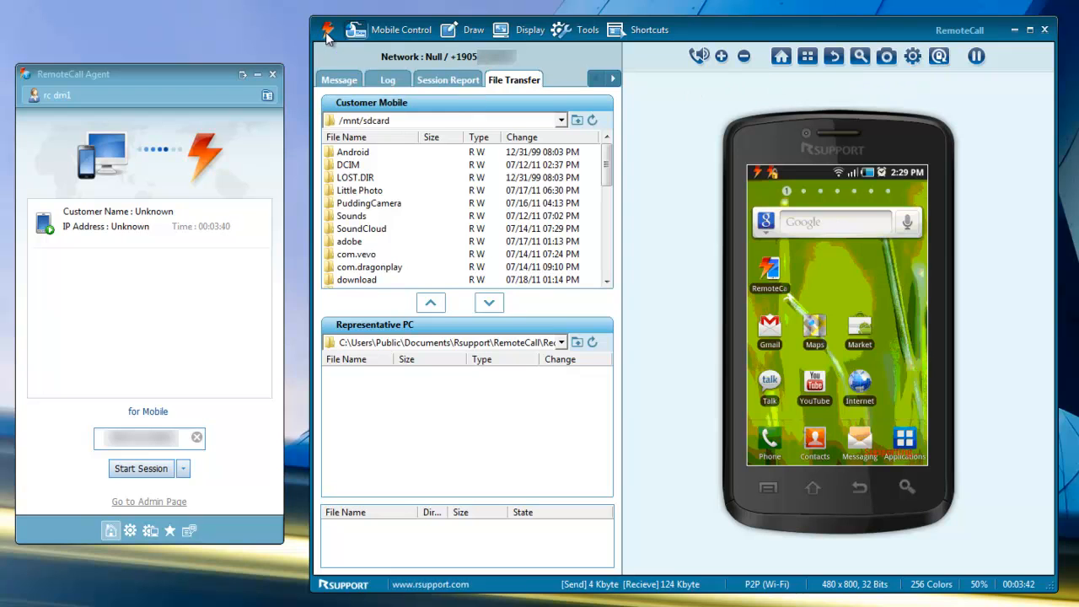
Step: Set Wi-Fi Mode color to High Color in the logo menu's Settings
left_click(327, 29)
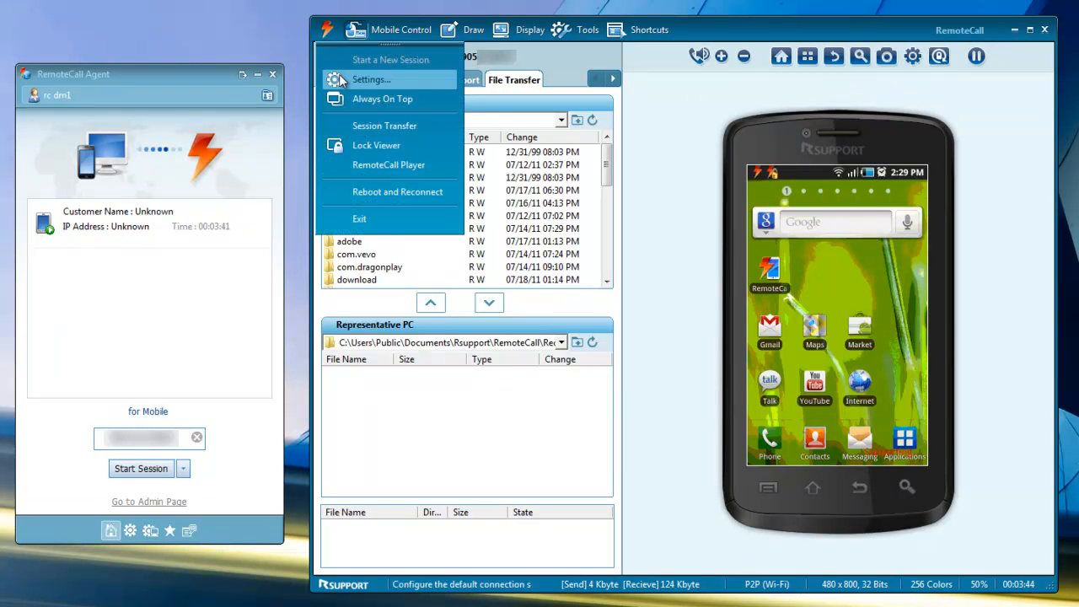
left_click(371, 79)
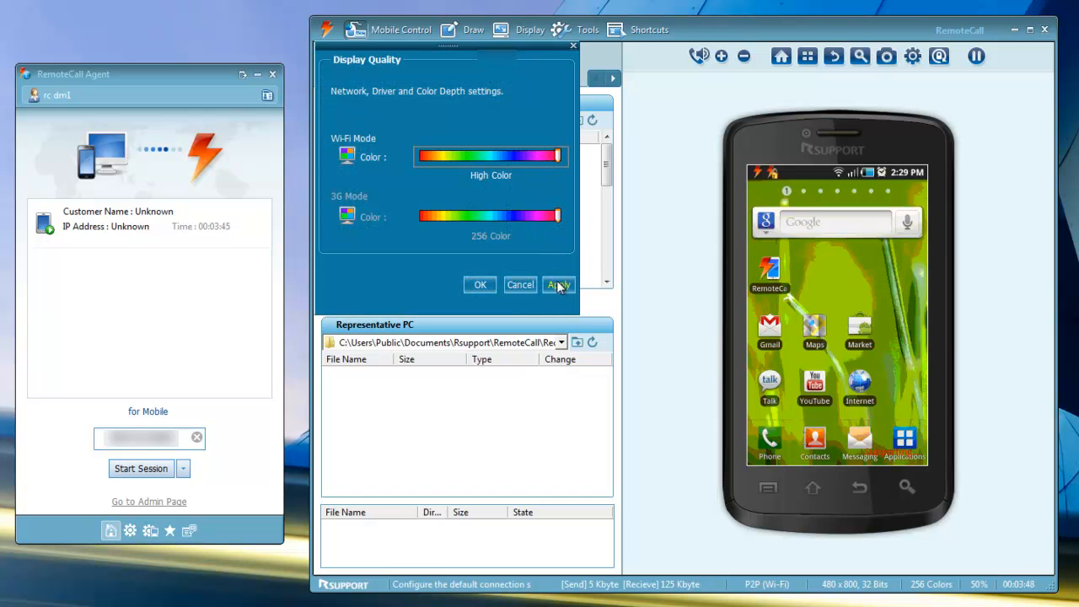
left_click(558, 284)
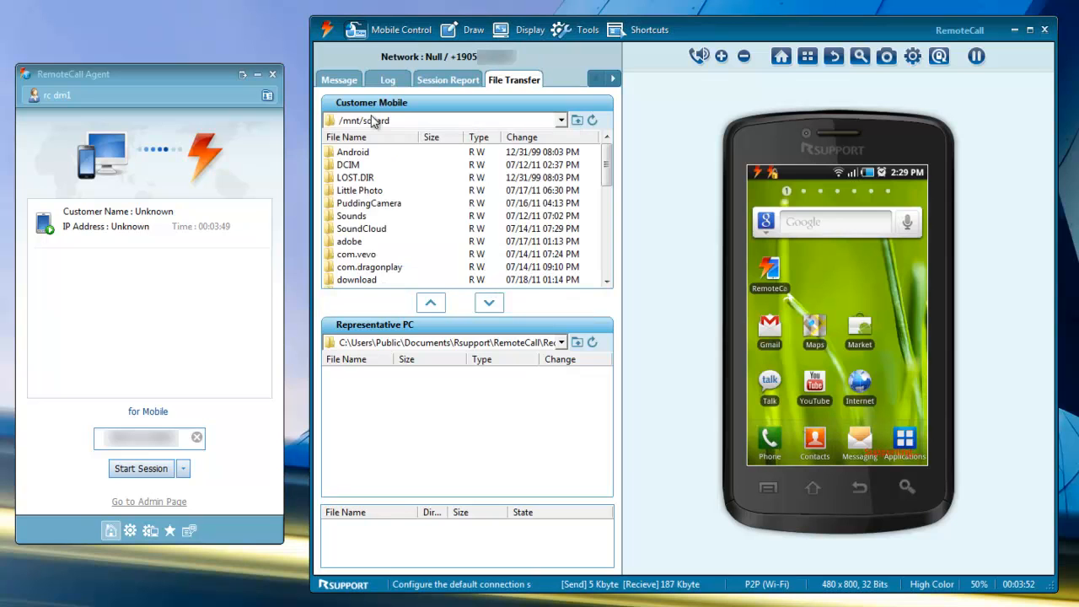
left_click(327, 29)
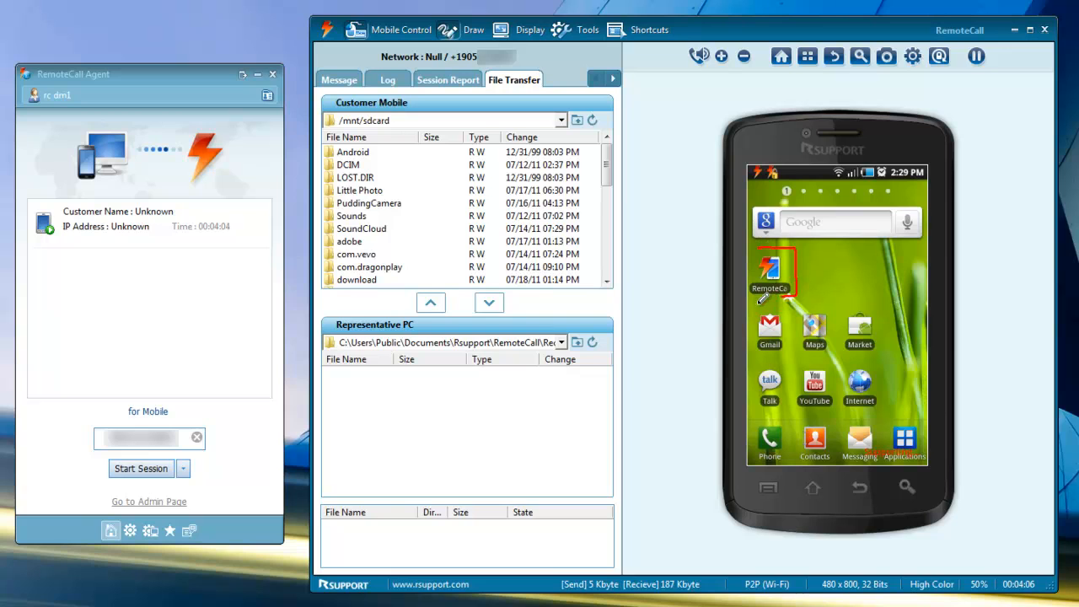
Step: Open the Tools menu with screen capture, URL sending and clipboard options
left_click(586, 29)
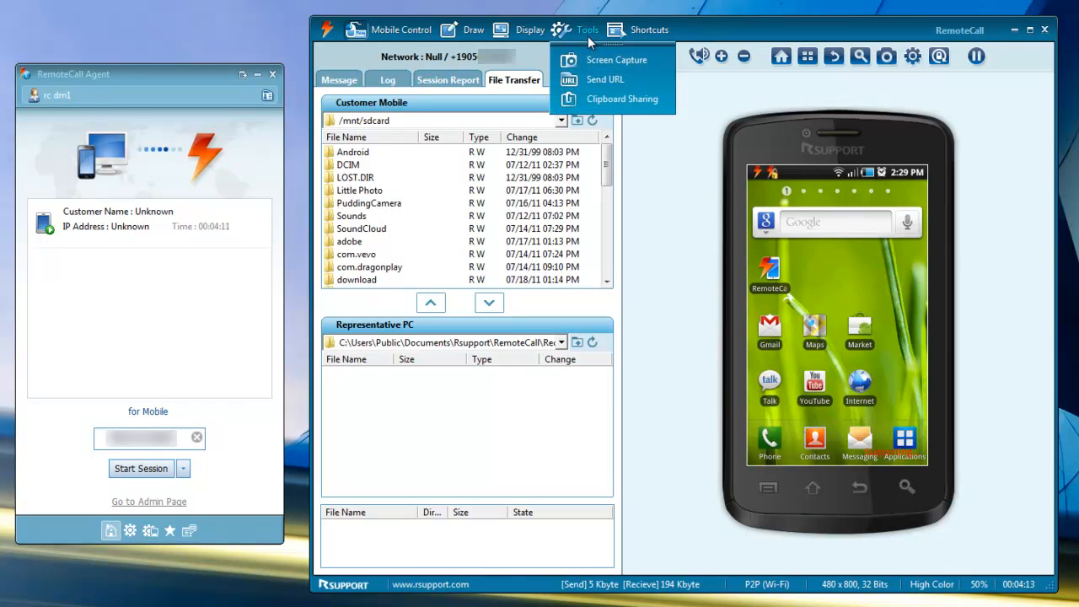
left_click(616, 59)
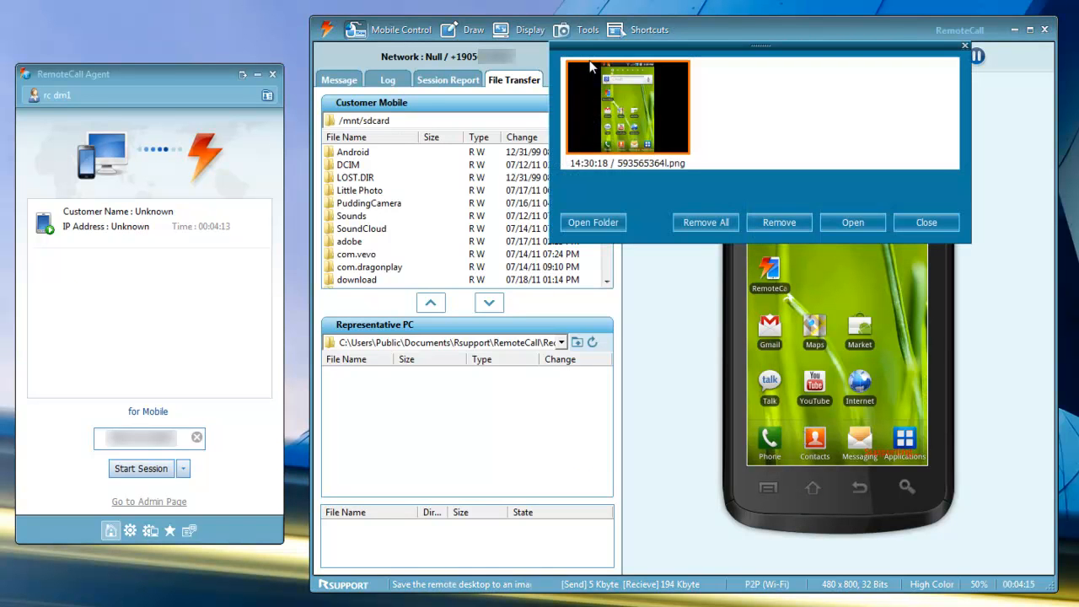
left_click(587, 29)
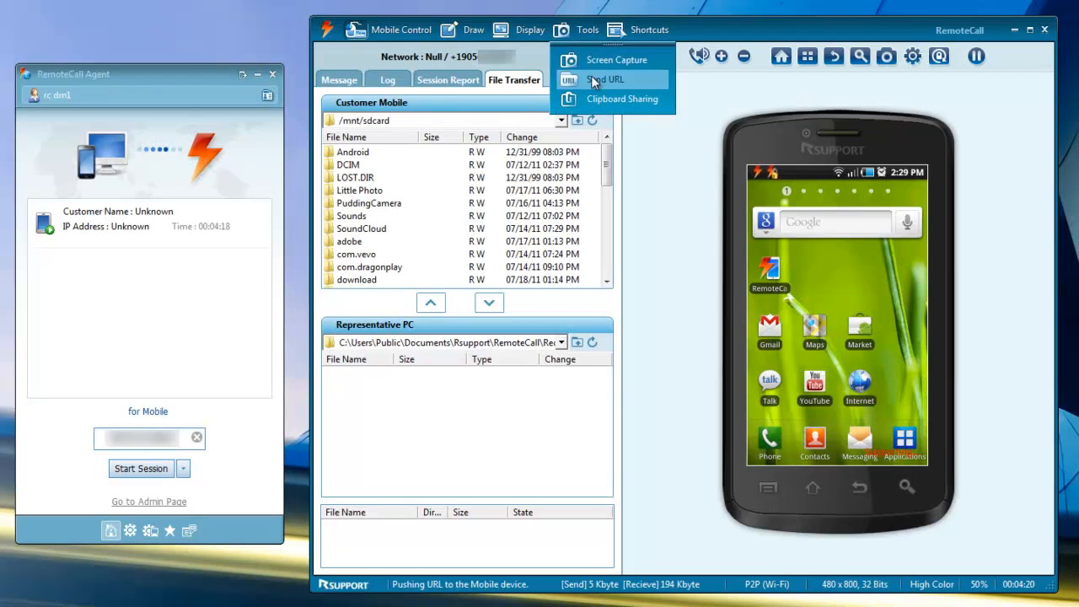
left_click(604, 79)
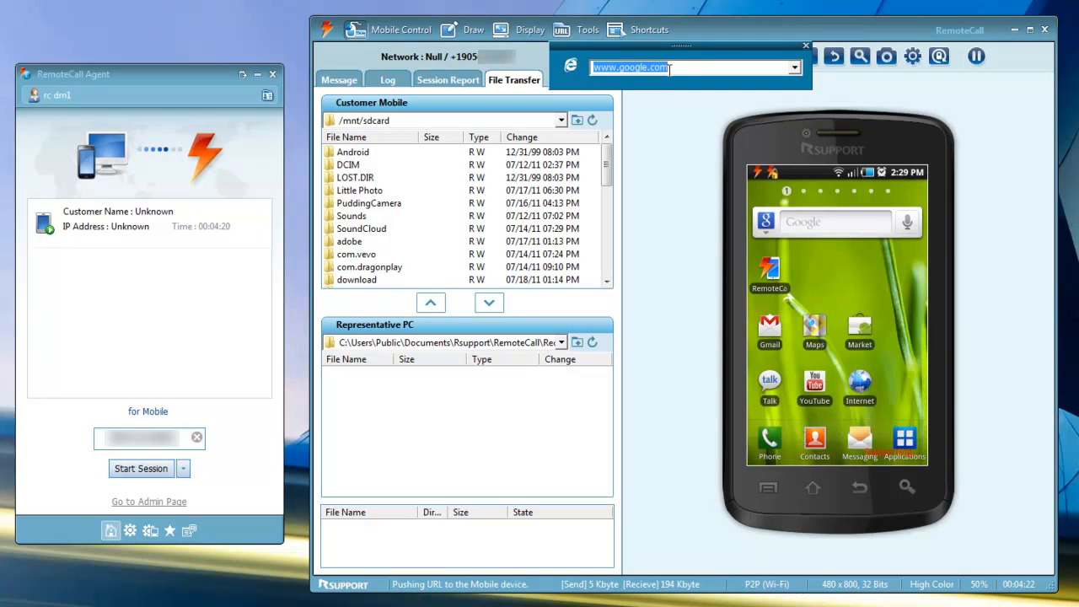